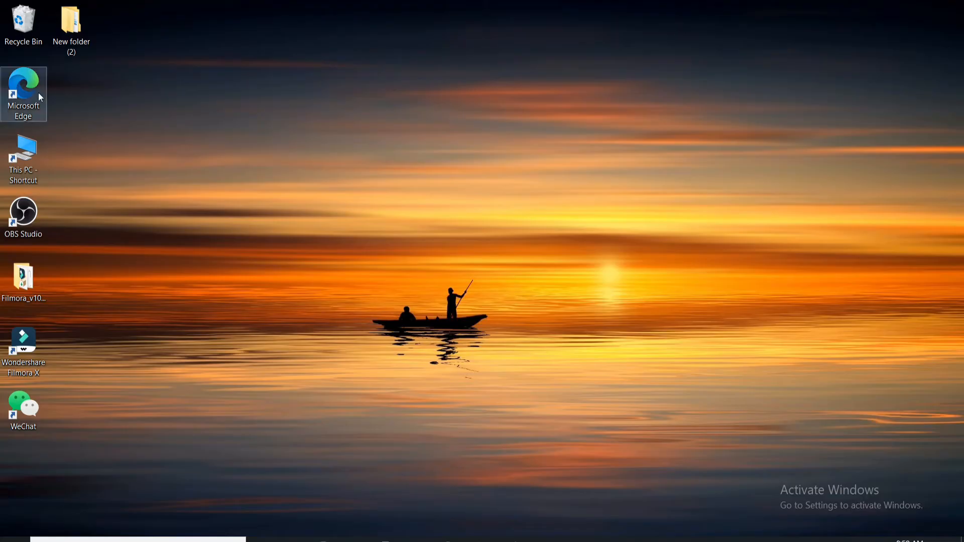
Launch Microsoft Edge from the desktop shortcut so the Gmail inbox loads.
{"action": "double_click", "coordinate": [23, 92]}
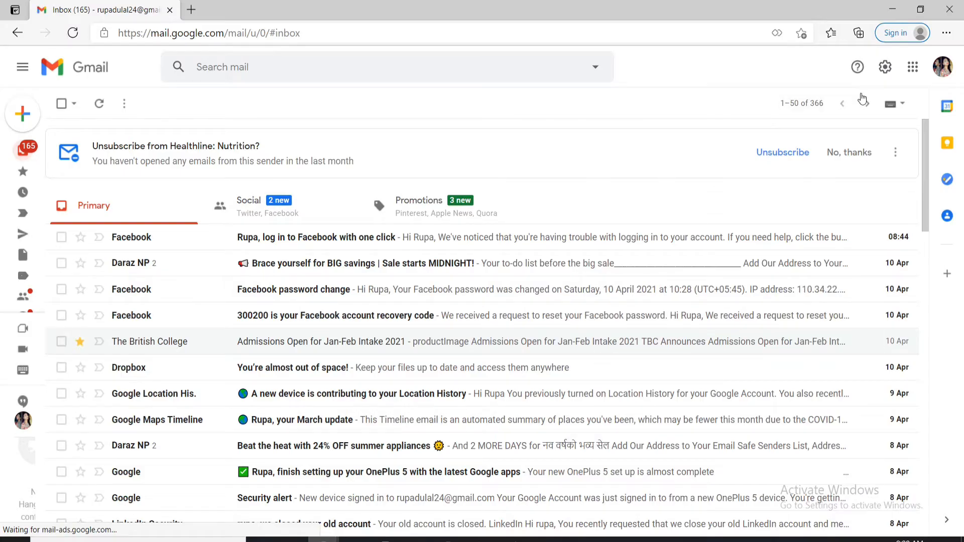
{"action": "mouse_move", "coordinate": [885, 67]}
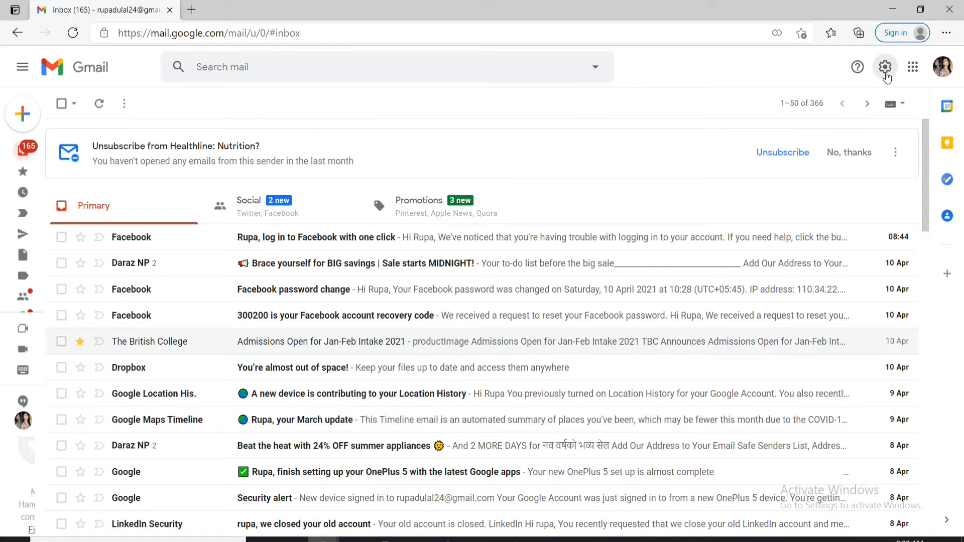
Go from the gear's quick settings to See all settings and scroll to the Signature section.
{"action": "left_click", "coordinate": [885, 67]}
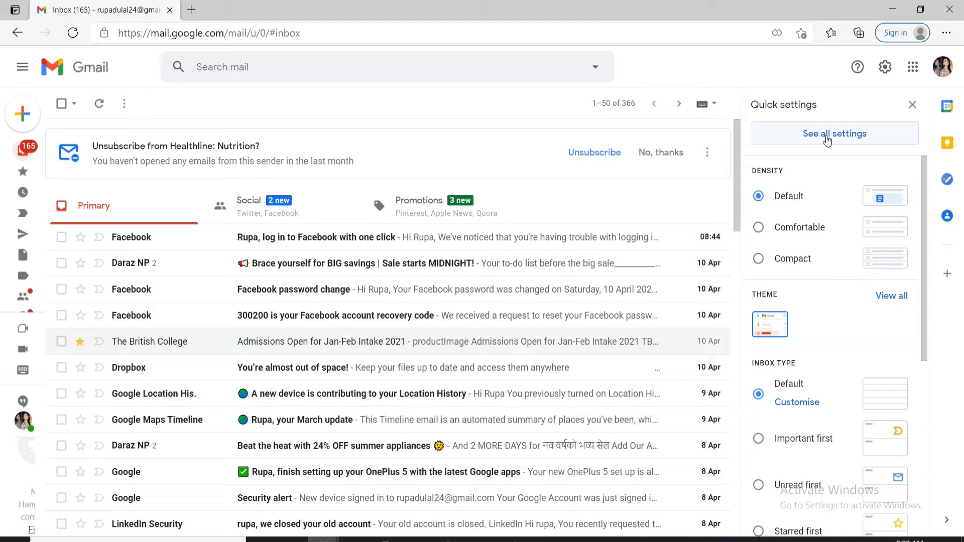
{"action": "left_click", "coordinate": [834, 134]}
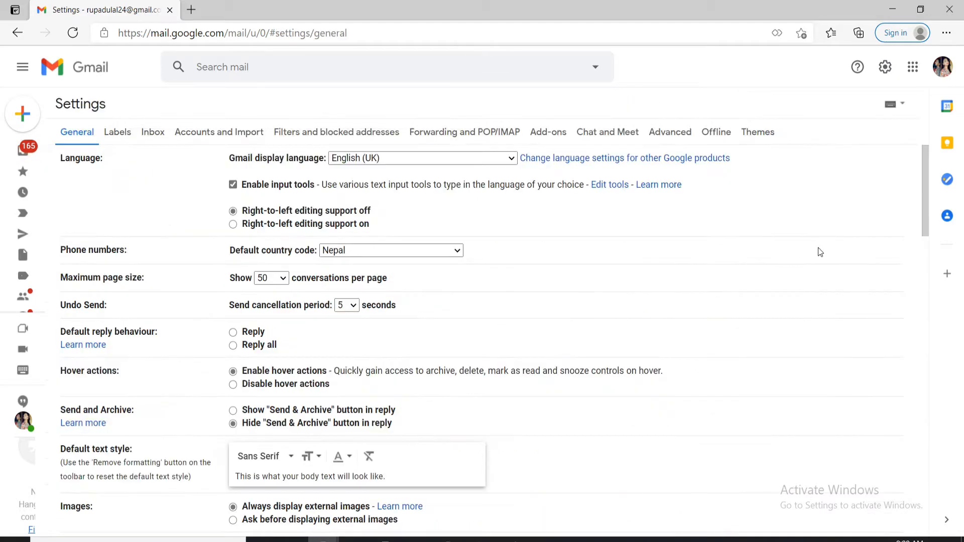
{"action": "scroll", "scroll_direction": "down", "scroll_amount": 3}
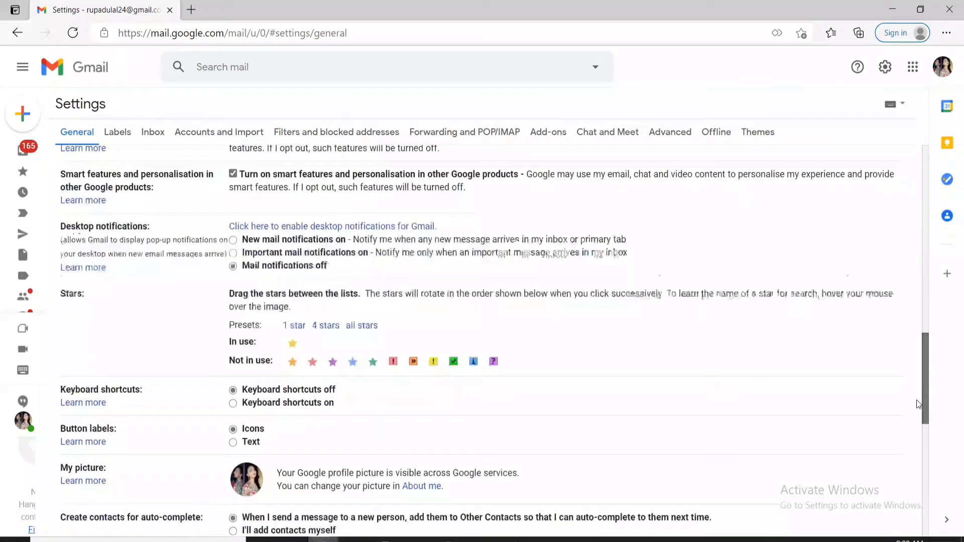
{"action": "scroll", "scroll_direction": "down", "scroll_amount": 3}
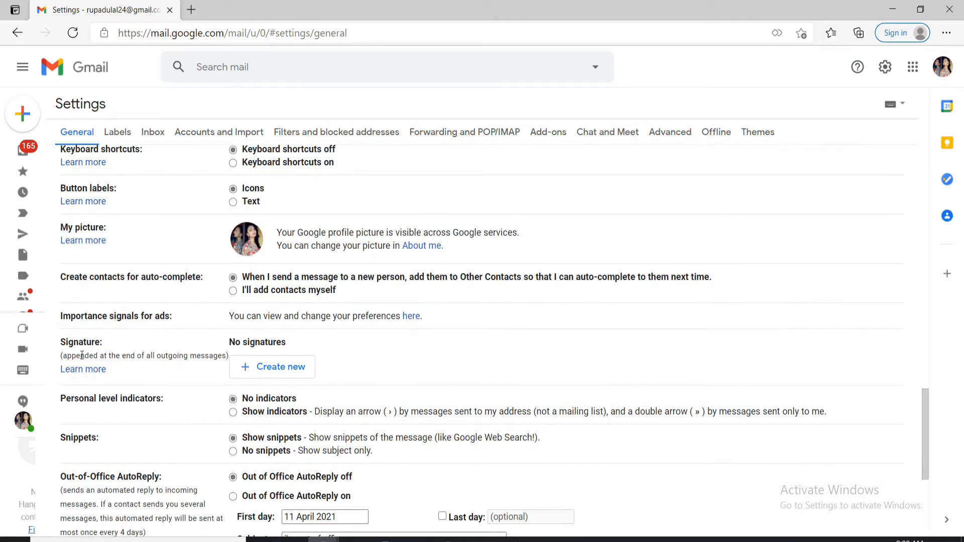
{"action": "mouse_move", "coordinate": [272, 367]}
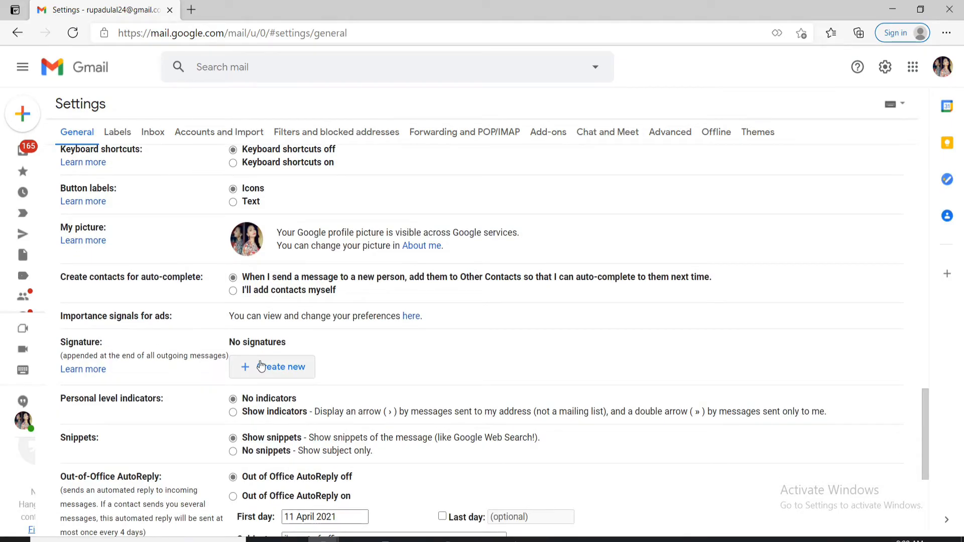
Create a new signature named 'rupadulal'.
{"action": "left_click", "coordinate": [273, 367]}
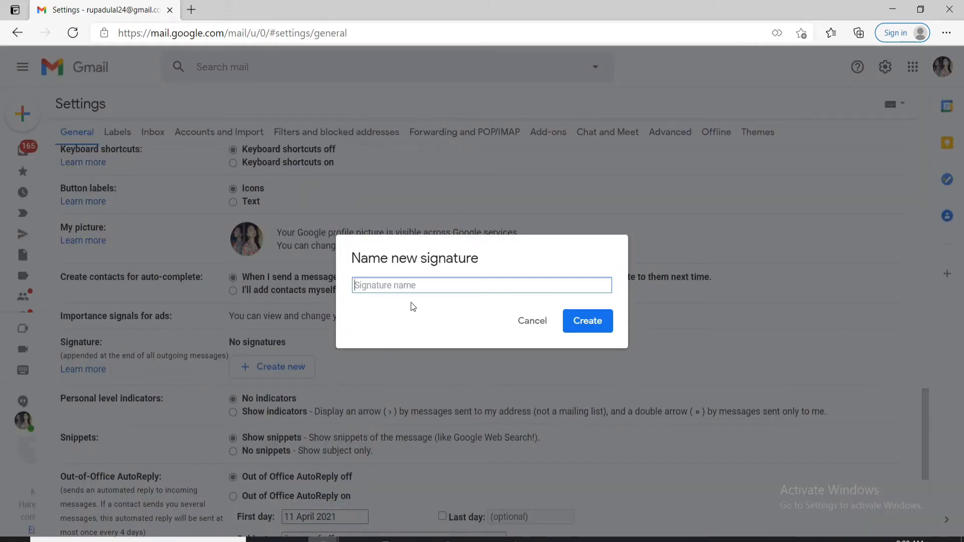
{"action": "type", "text": "rupadulal"}
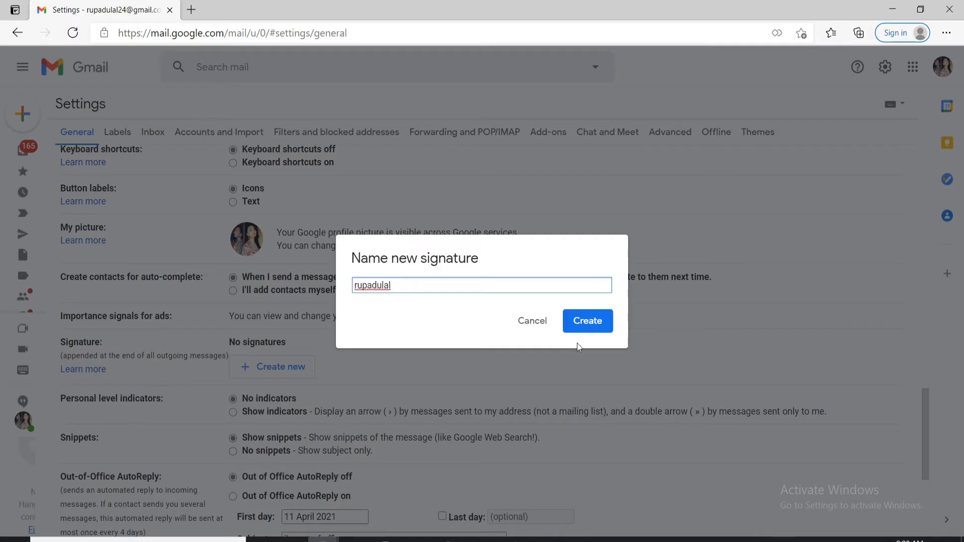
{"action": "left_click", "coordinate": [586, 320]}
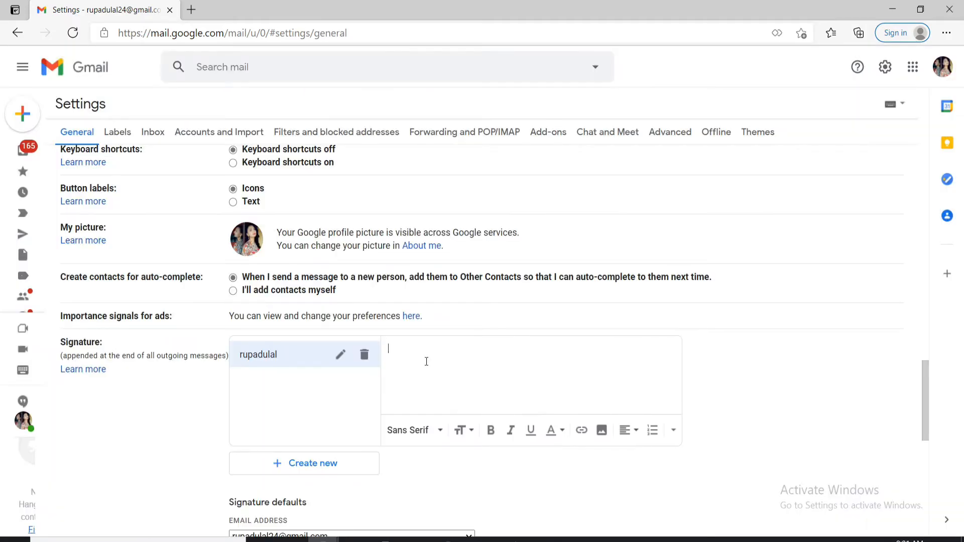
{"action": "mouse_move", "coordinate": [425, 361]}
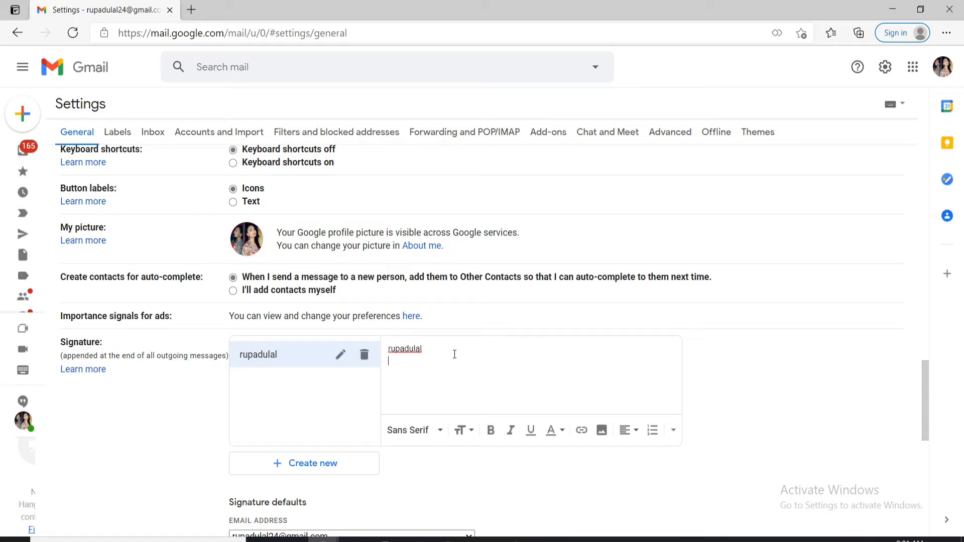
{"action": "mouse_move", "coordinate": [601, 430]}
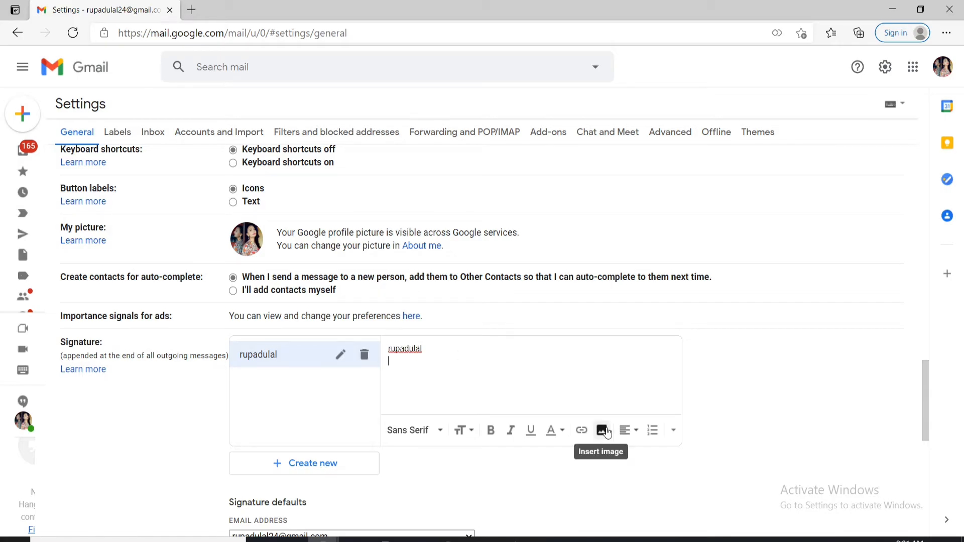
Start adding an image to the signature, choosing upload from the device over a web address.
{"action": "left_click", "coordinate": [601, 431]}
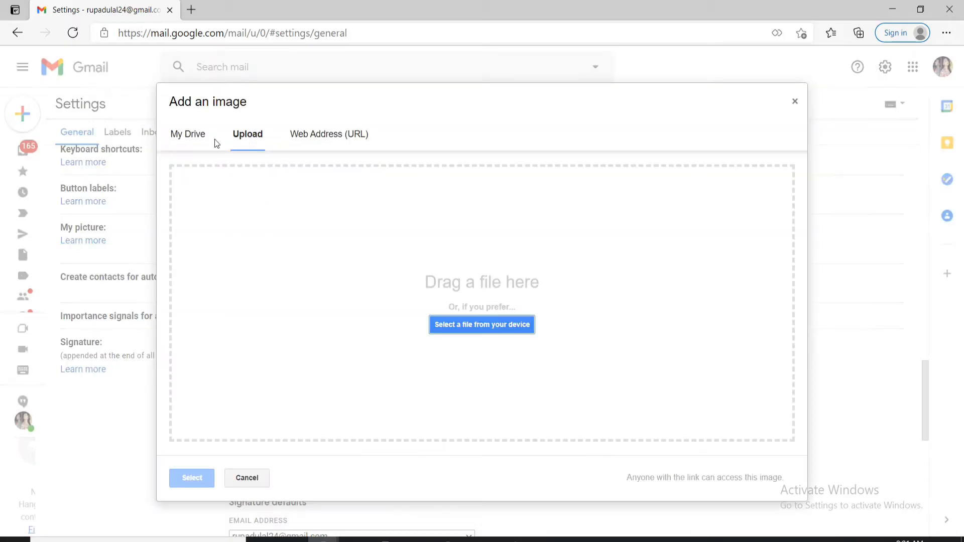
{"action": "mouse_move", "coordinate": [464, 385]}
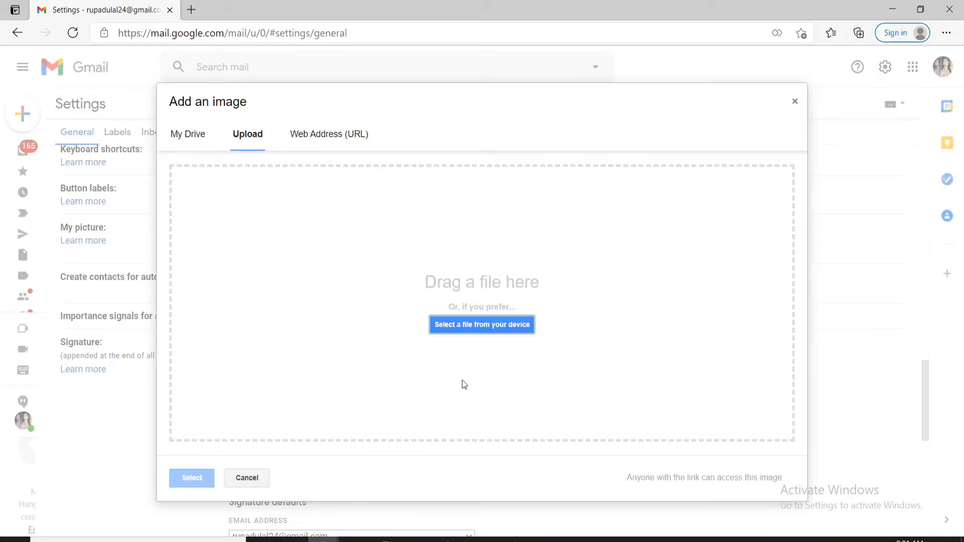
{"action": "mouse_move", "coordinate": [329, 134]}
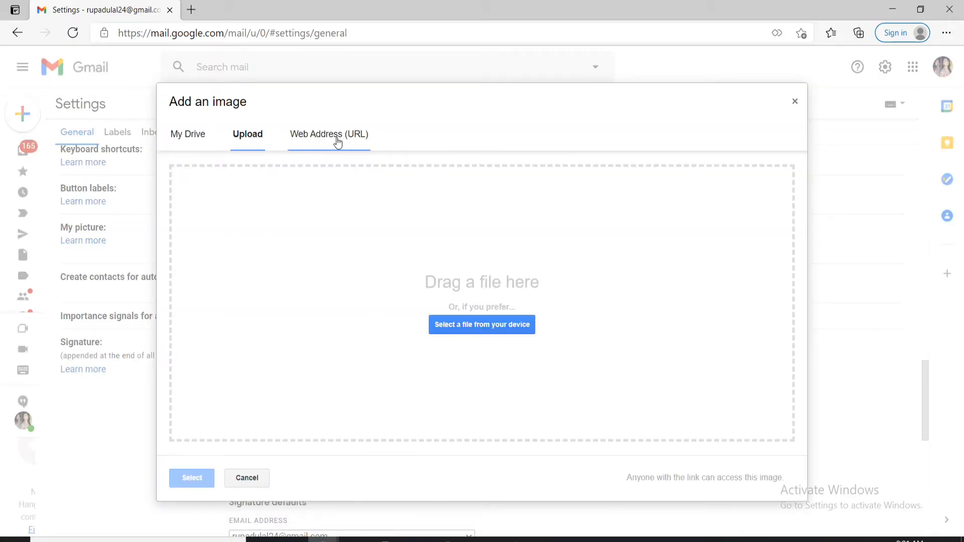
{"action": "left_click", "coordinate": [328, 134]}
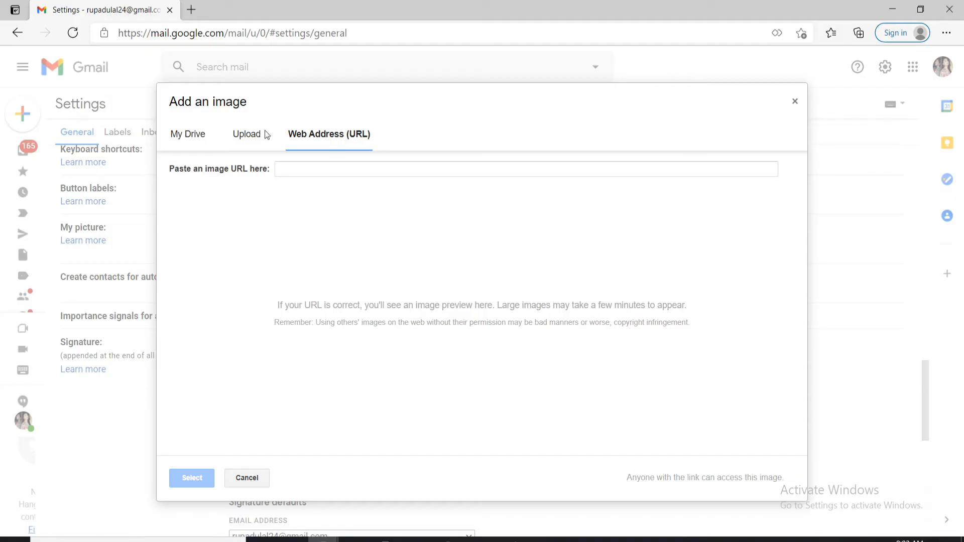
{"action": "left_click", "coordinate": [247, 133]}
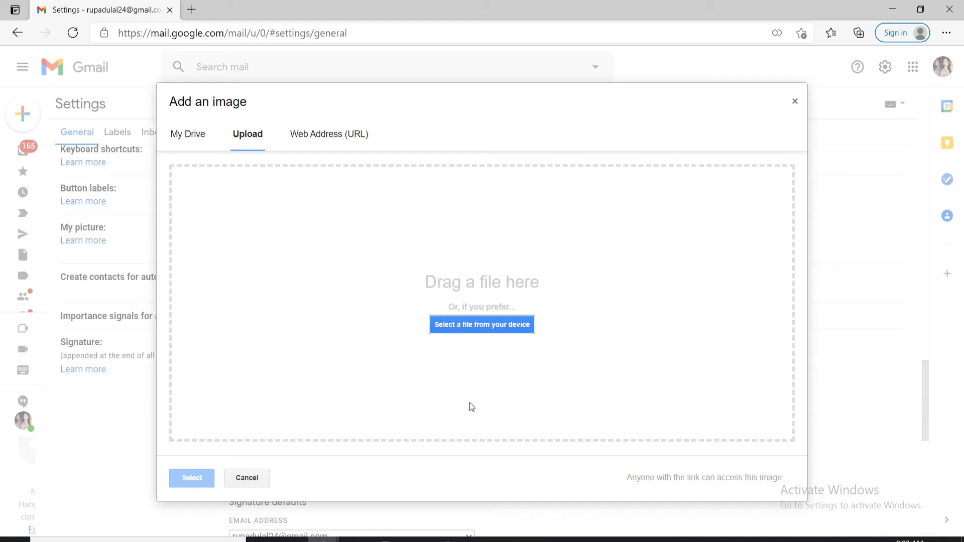
{"action": "mouse_move", "coordinate": [481, 324]}
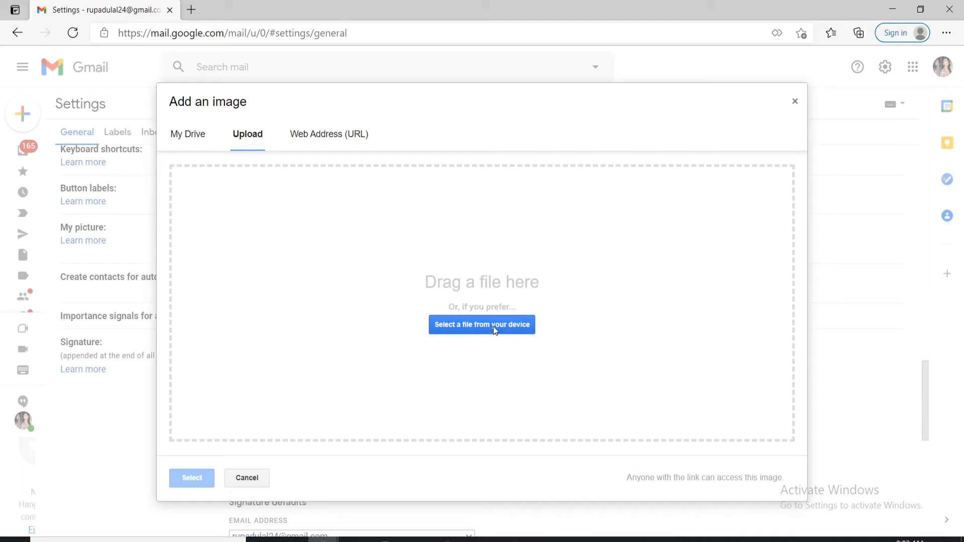
Upload the JPG from Downloads and insert it into the signature below the name.
{"action": "left_click", "coordinate": [482, 324]}
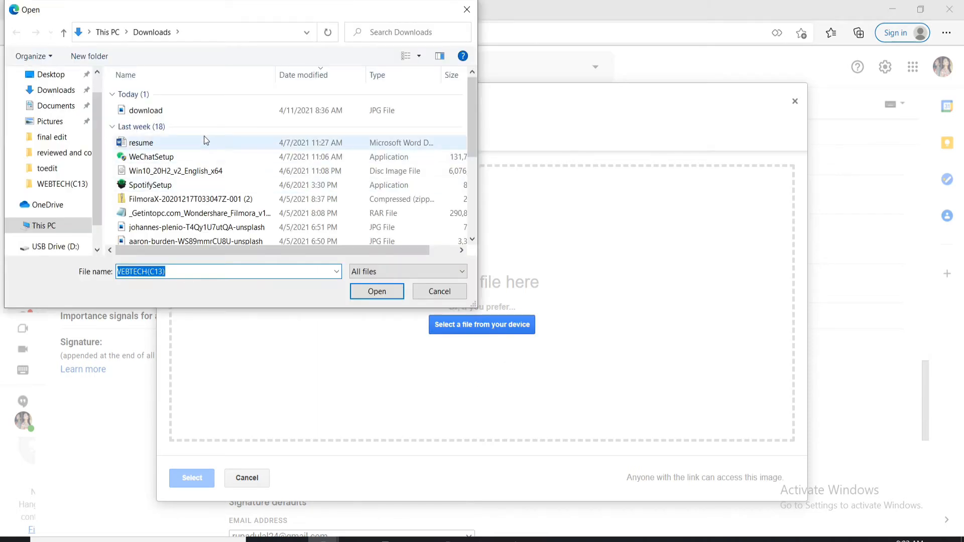
{"action": "left_click", "coordinate": [376, 291]}
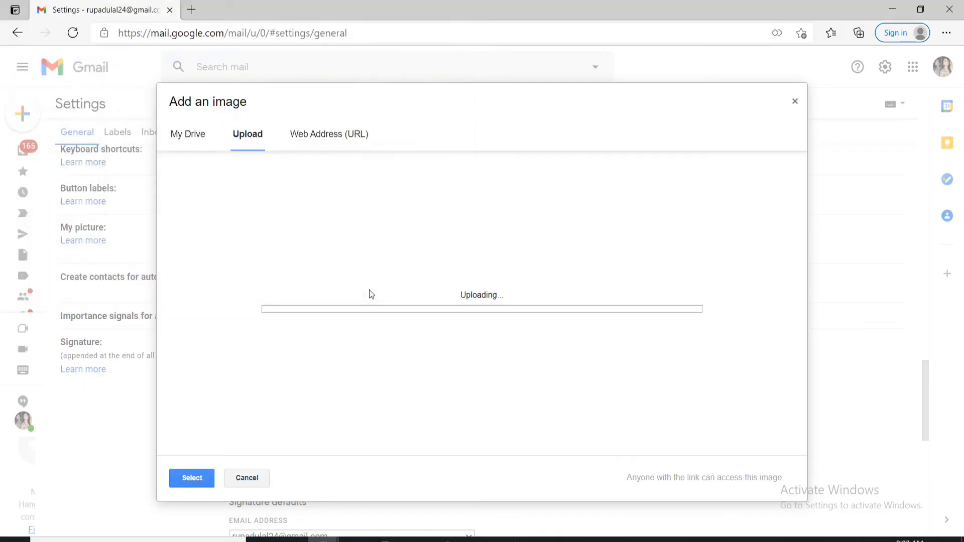
{"action": "left_click", "coordinate": [247, 478]}
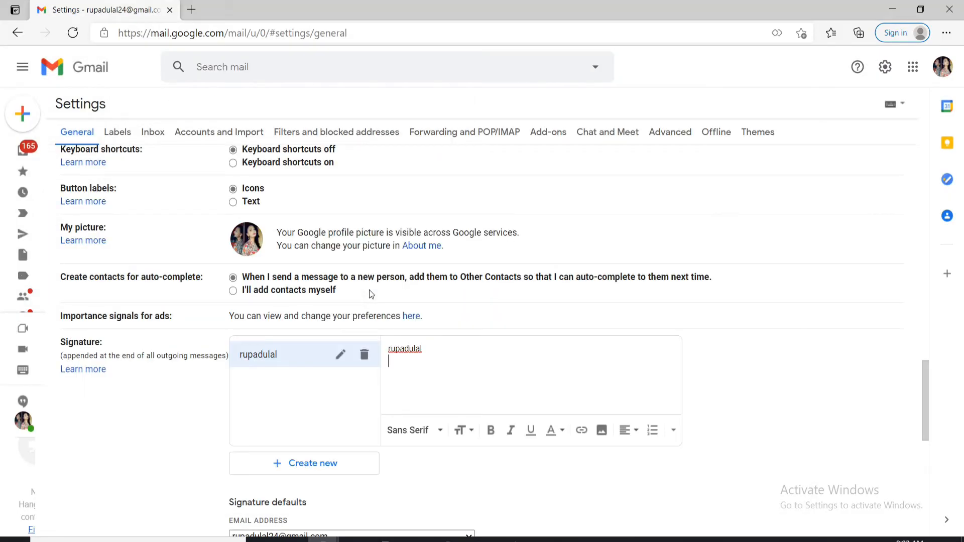
Resize the cartoon image in the signature to Small and scroll down toward Save Changes.
{"action": "left_click", "coordinate": [601, 430]}
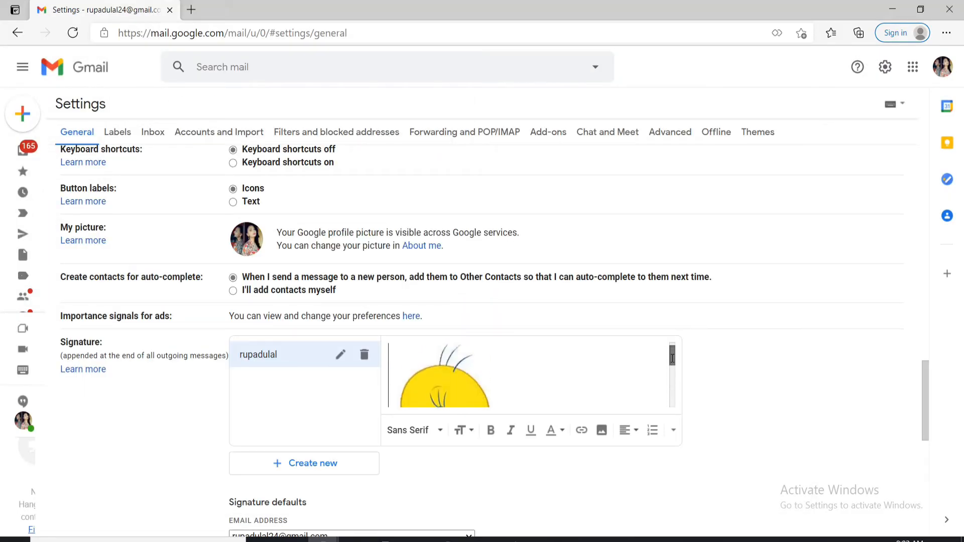
{"action": "left_click", "coordinate": [443, 374]}
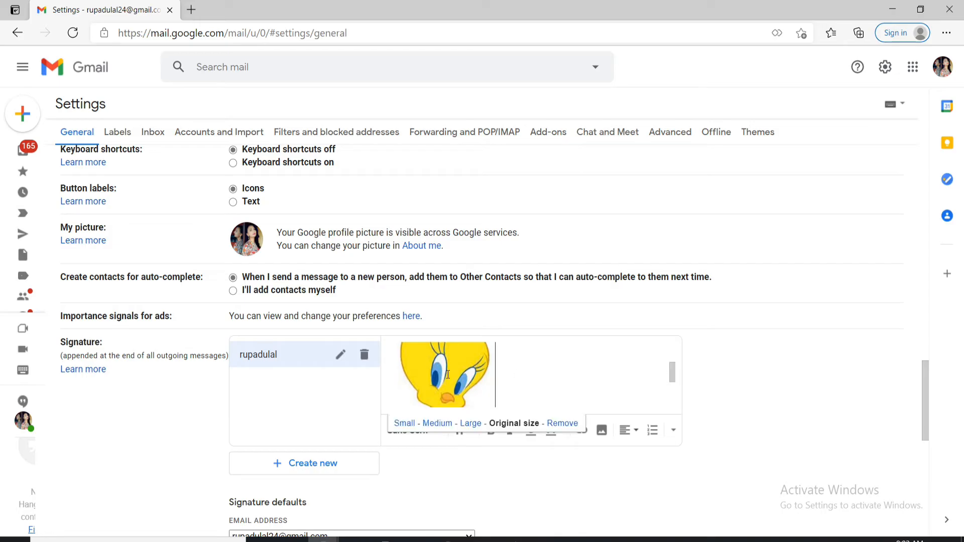
{"action": "left_click", "coordinate": [404, 423]}
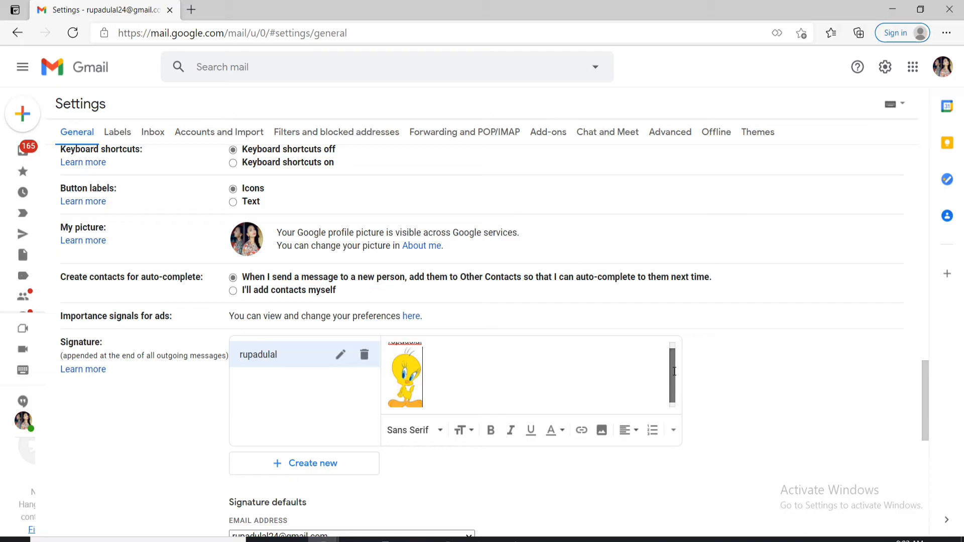
{"action": "scroll", "scroll_direction": "down", "scroll_amount": 3}
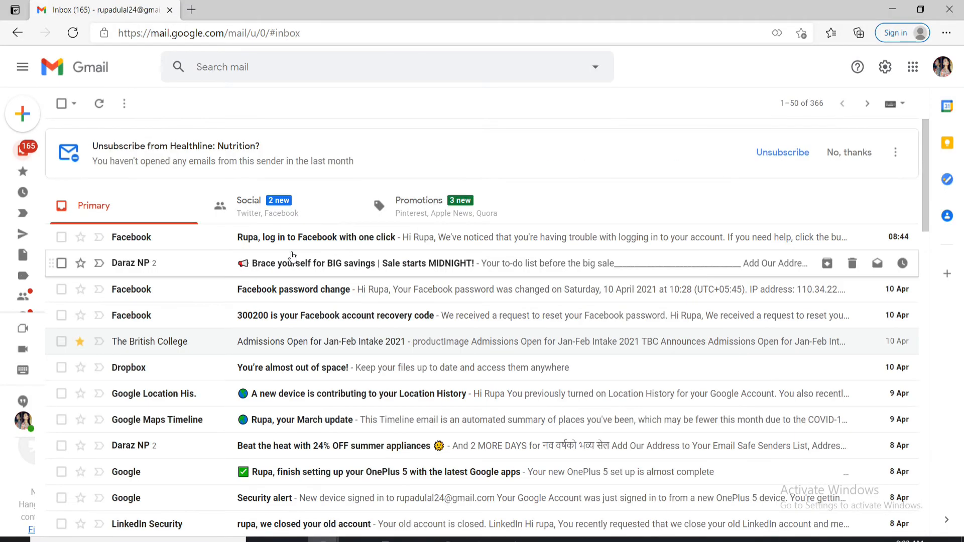
Compose a test email to the second account with subject 'just testing!!!'.
{"action": "left_click", "coordinate": [23, 114]}
{"action": "type", "text": "r"}
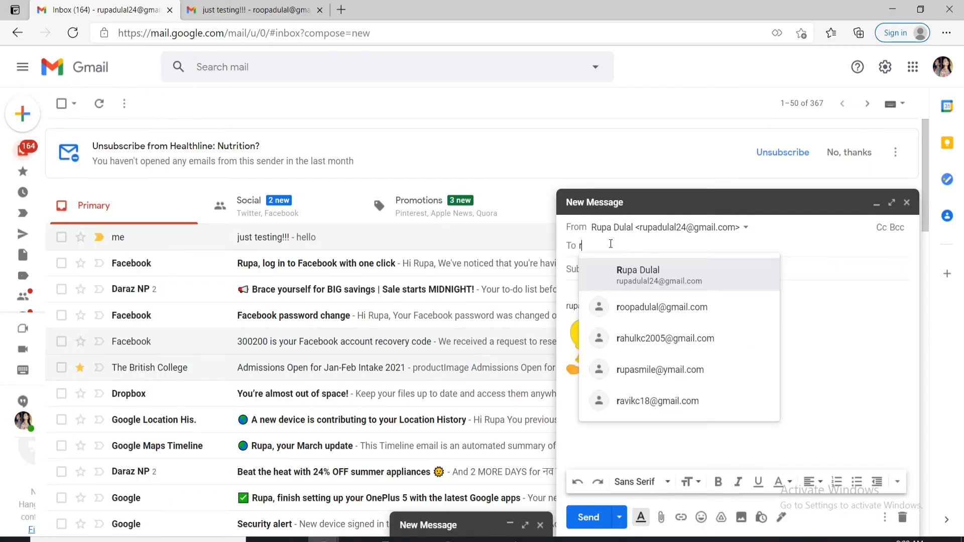
{"action": "type", "text": "oop"}
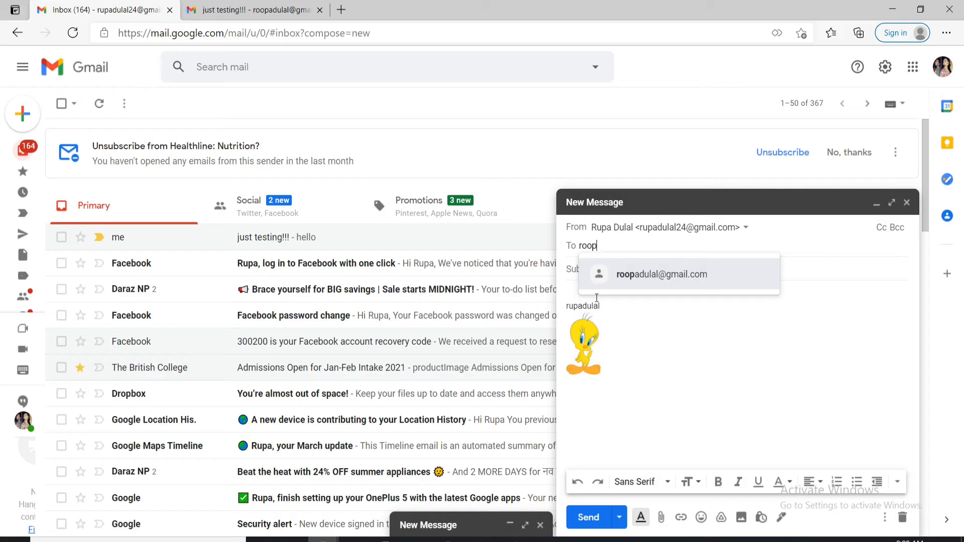
{"action": "left_click", "coordinate": [662, 274]}
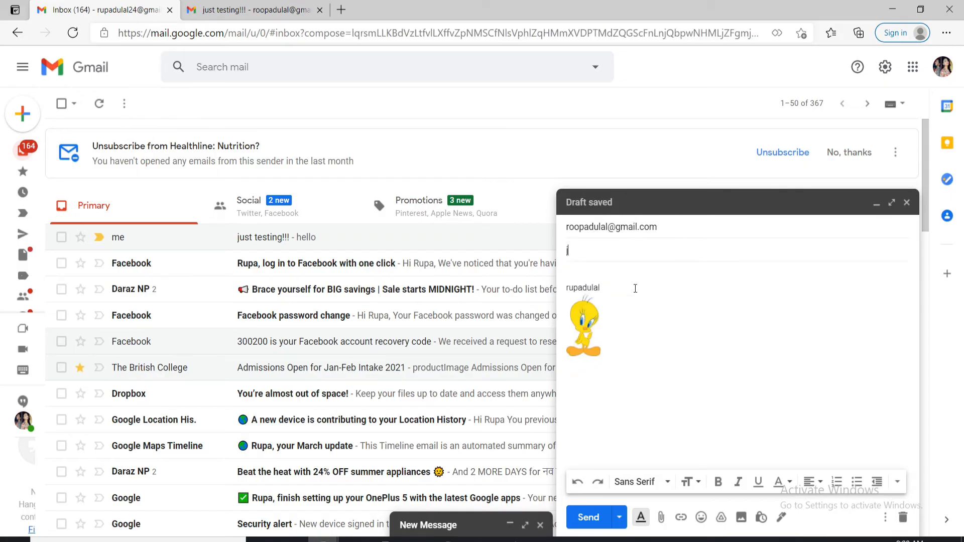
{"action": "type", "text": "just testing!!!"}
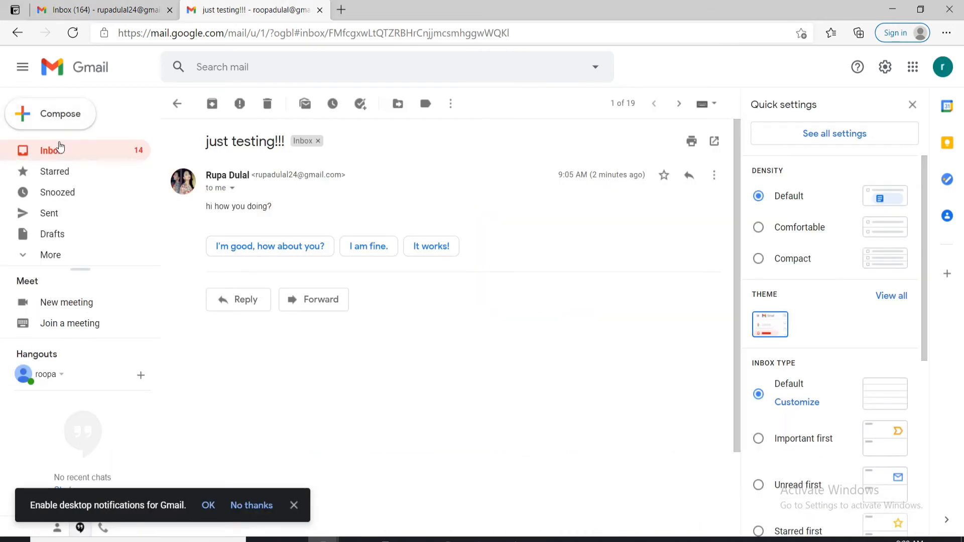
In the second account's inbox, view the new 'just testing!!!' email showing the name and cartoon signature.
{"action": "left_click", "coordinate": [176, 104]}
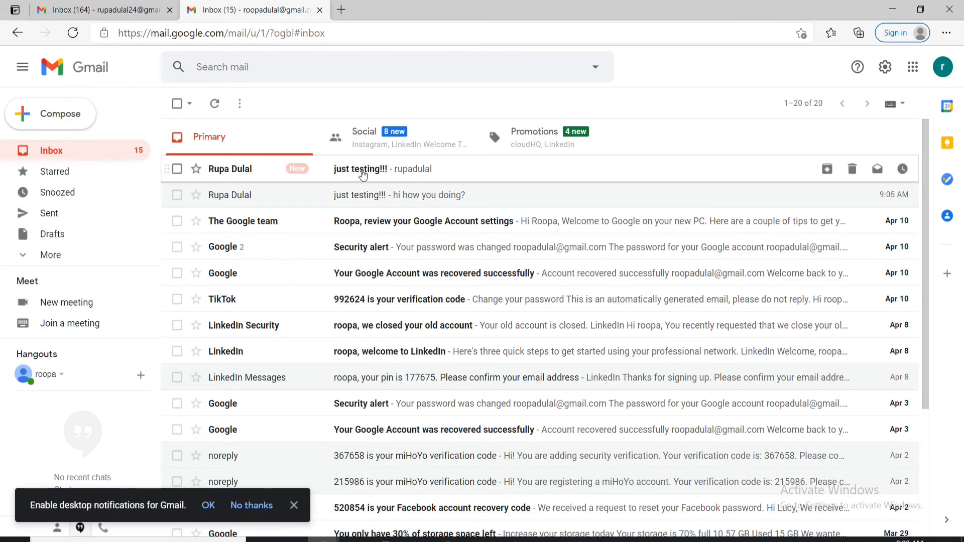
{"action": "left_click", "coordinate": [359, 169]}
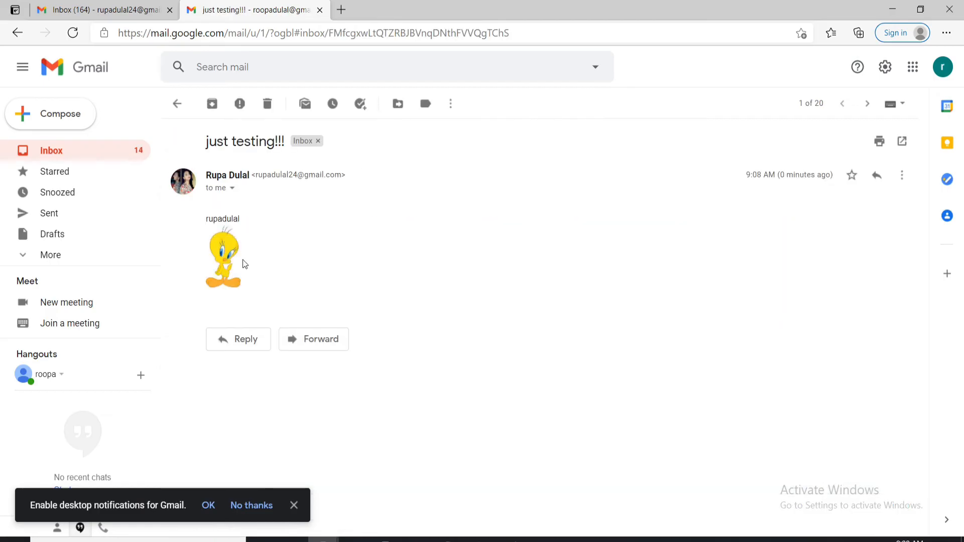
{"action": "mouse_move", "coordinate": [249, 294]}
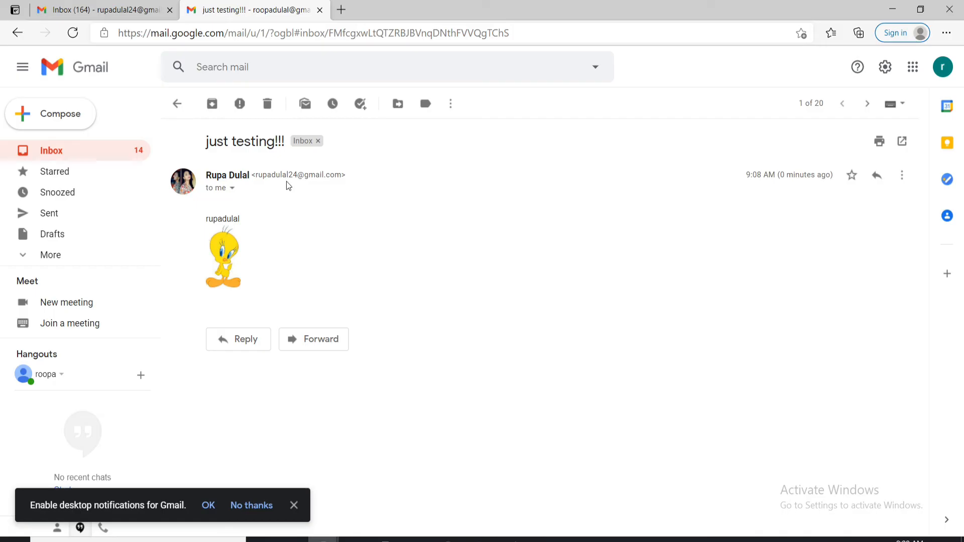
{"action": "mouse_move", "coordinate": [367, 240]}
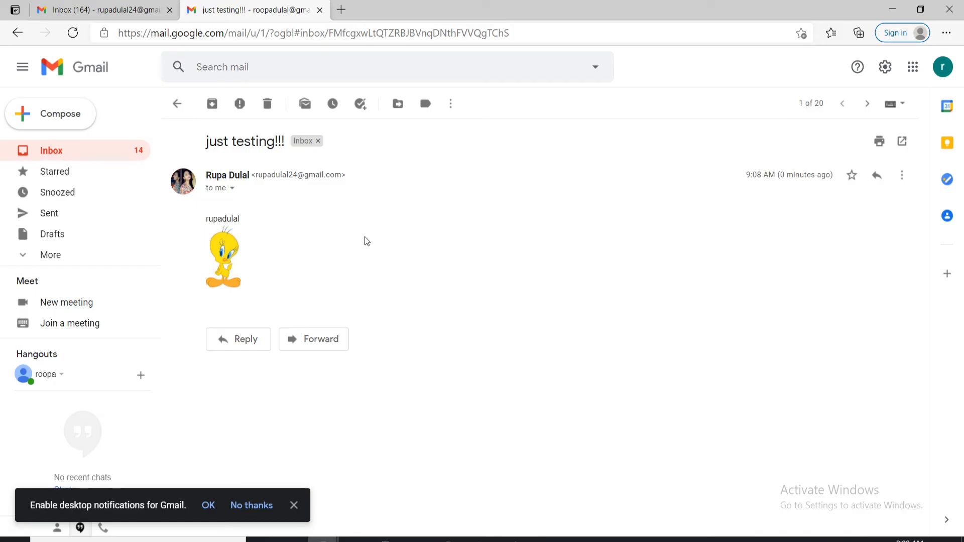
{"action": "mouse_move", "coordinate": [672, 22]}
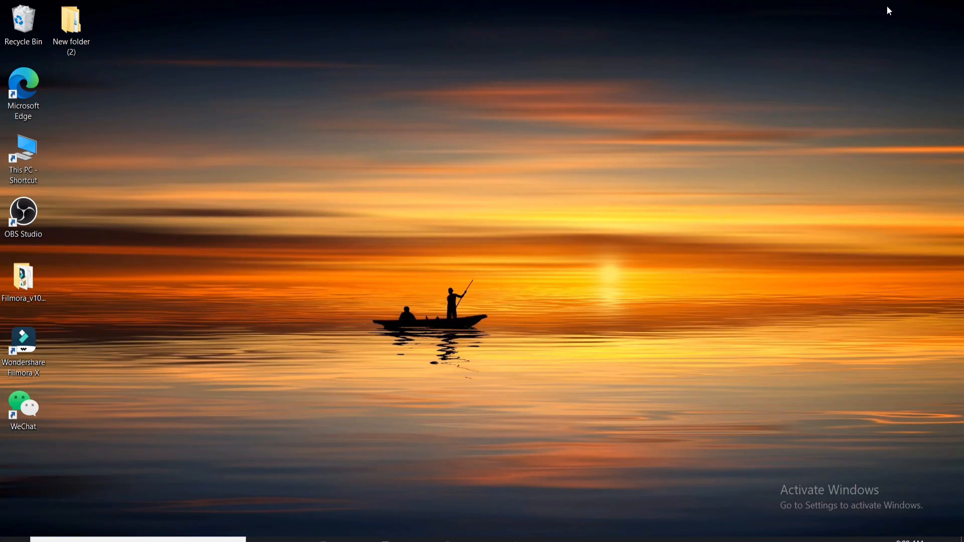
{"action": "mouse_move", "coordinate": [578, 162]}
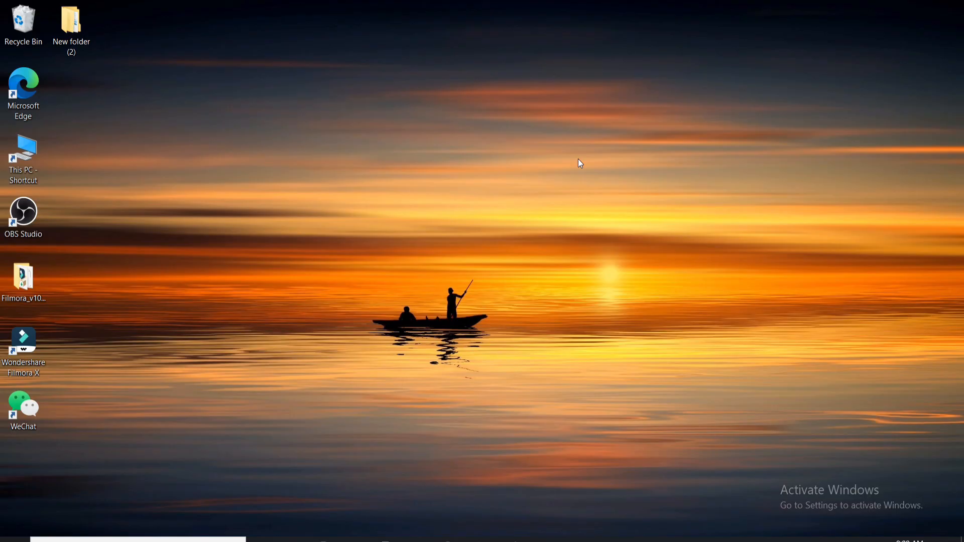